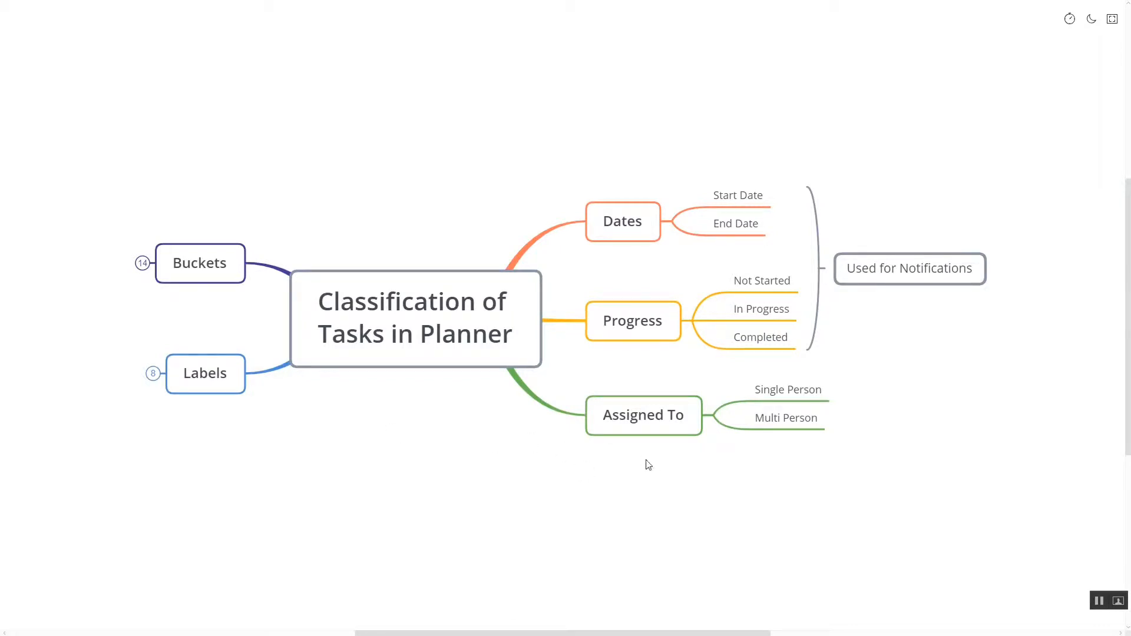
mouse_move(424, 426)
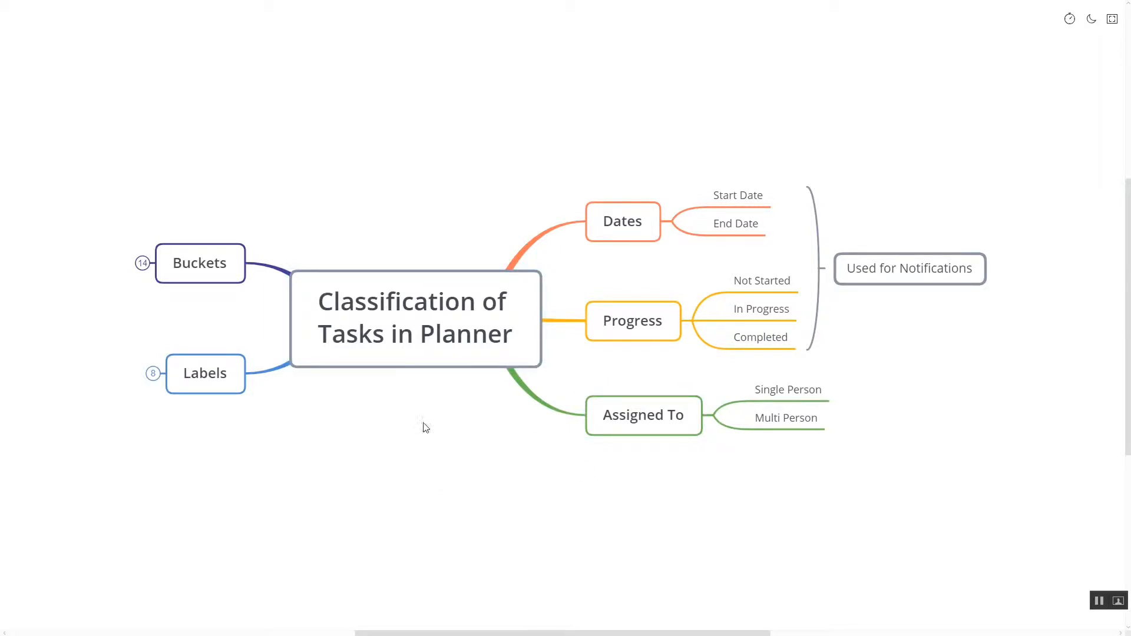
mouse_move(454, 386)
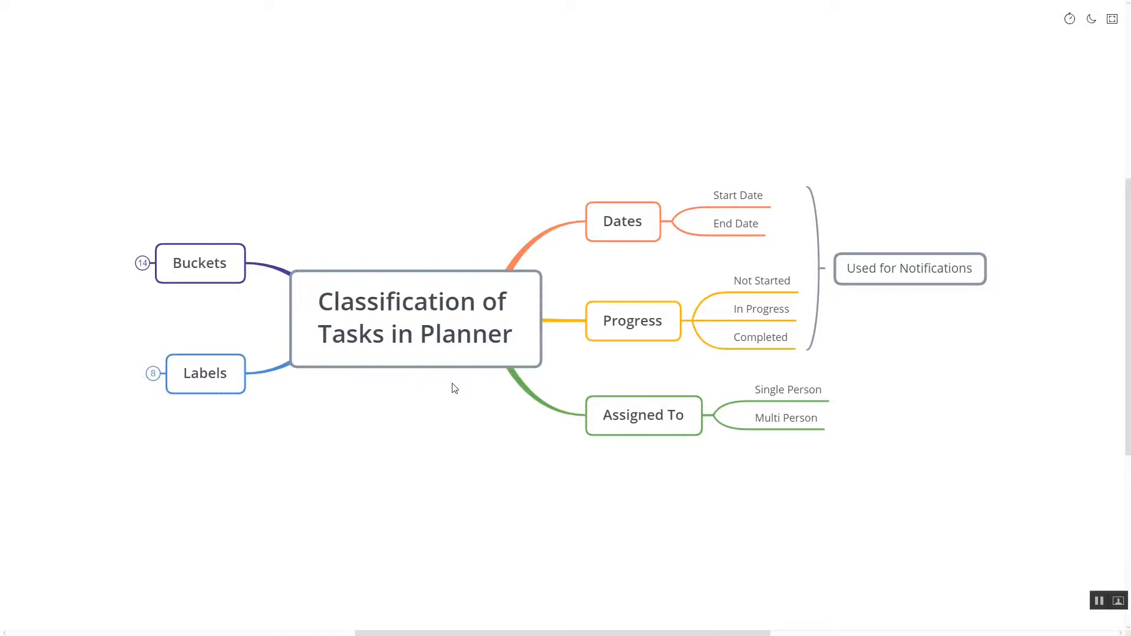
mouse_move(616, 248)
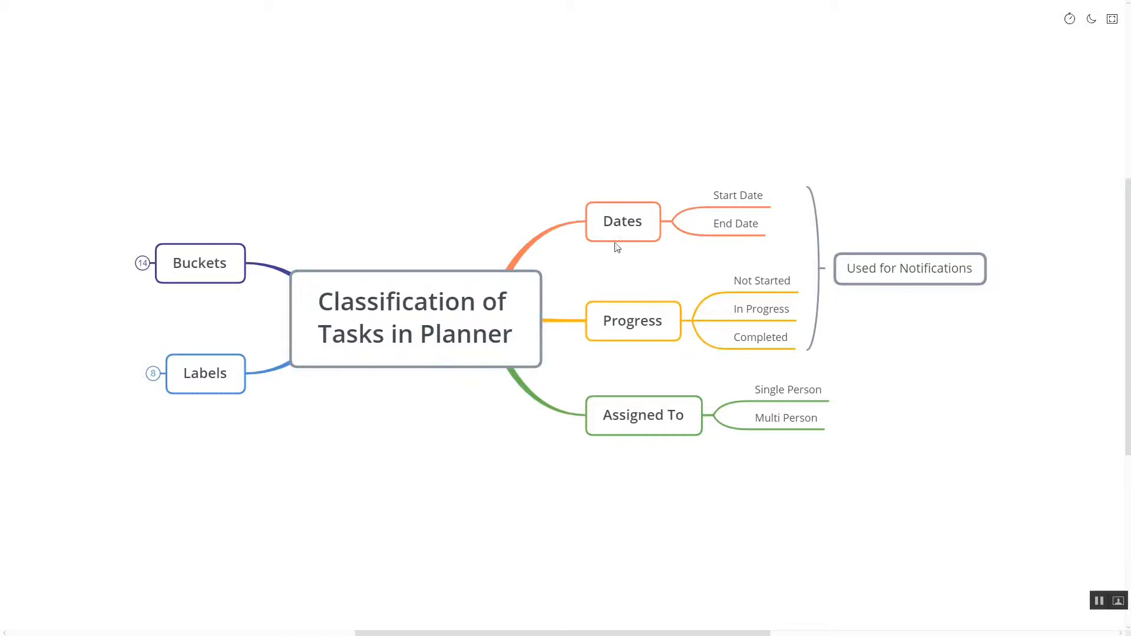
Highlight the Progress branch and its Not Started, In Progress and Completed subtopics
left_click(622, 221)
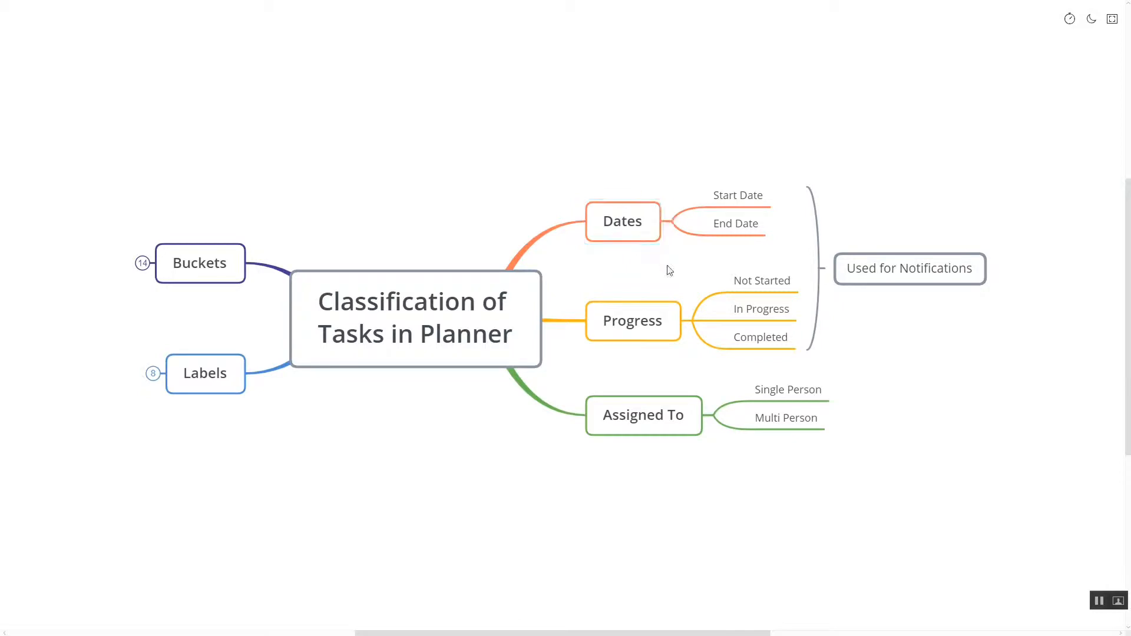
mouse_move(663, 276)
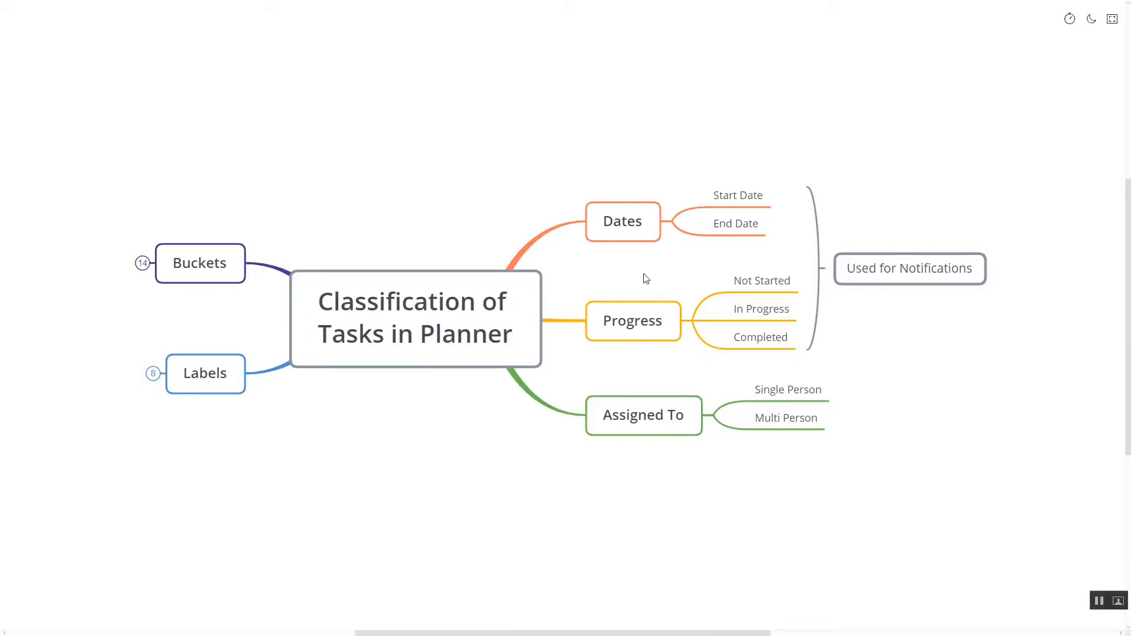
left_click(632, 321)
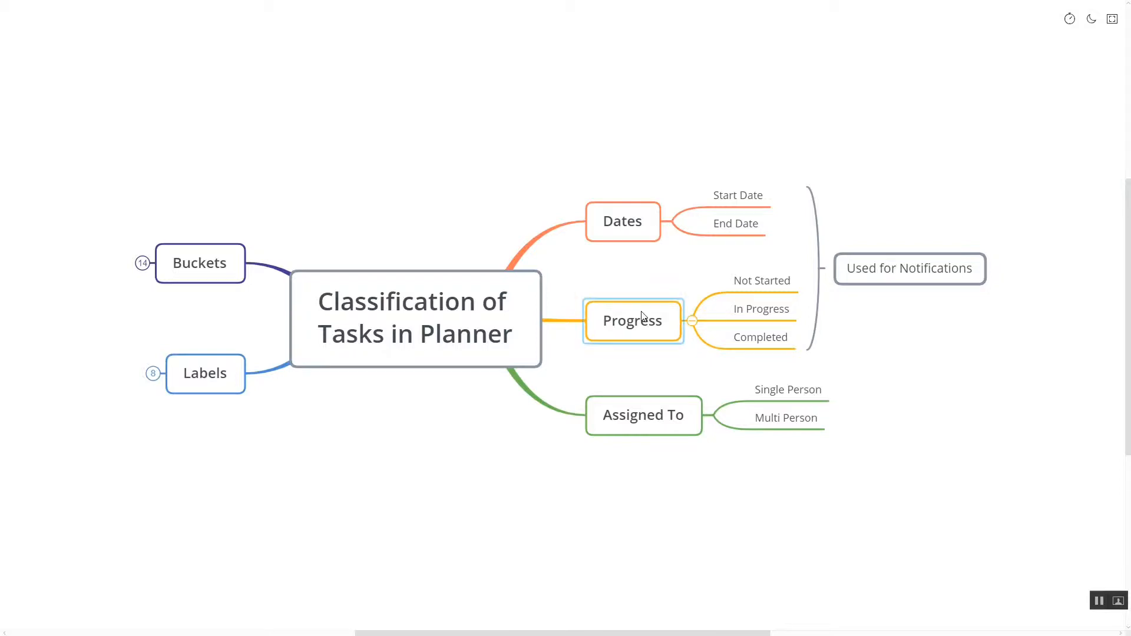
left_click(761, 308)
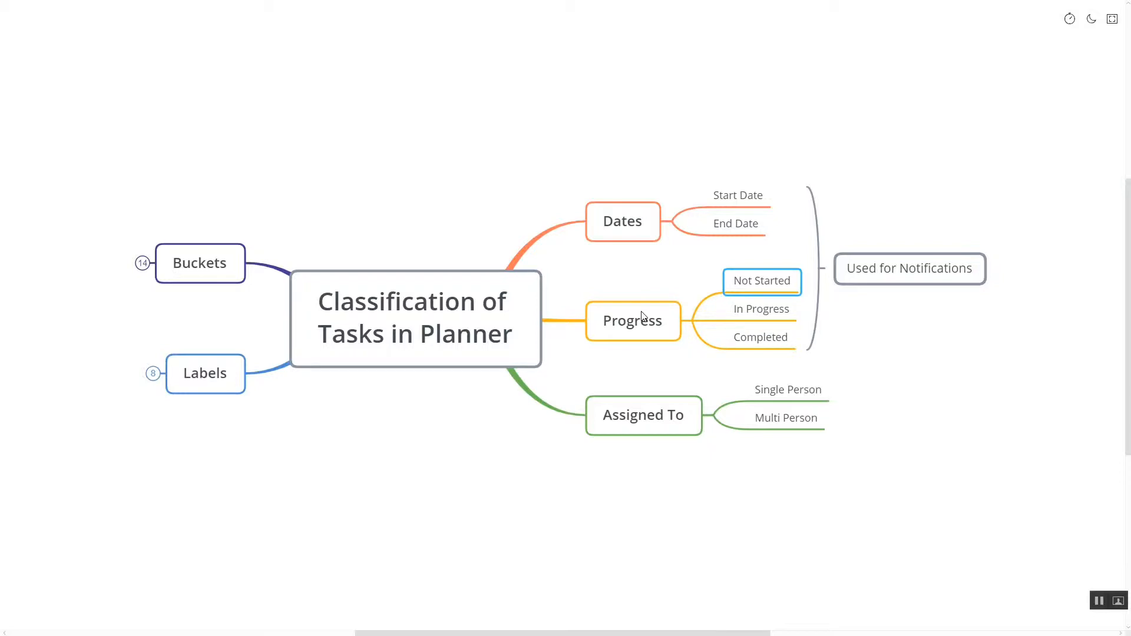
left_click(761, 308)
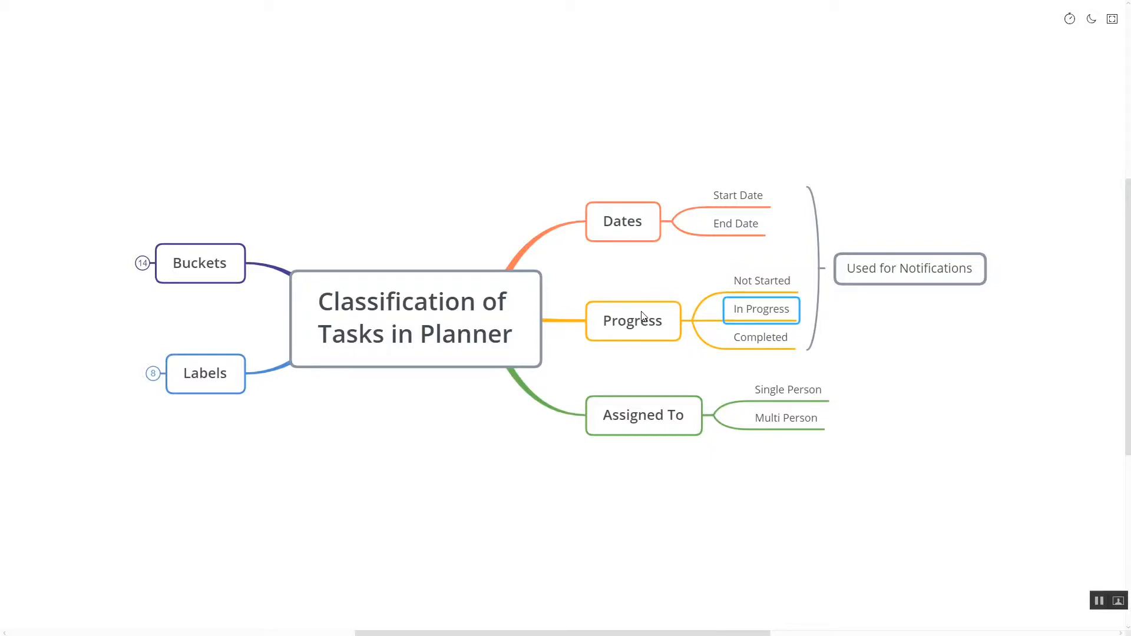
left_click(761, 337)
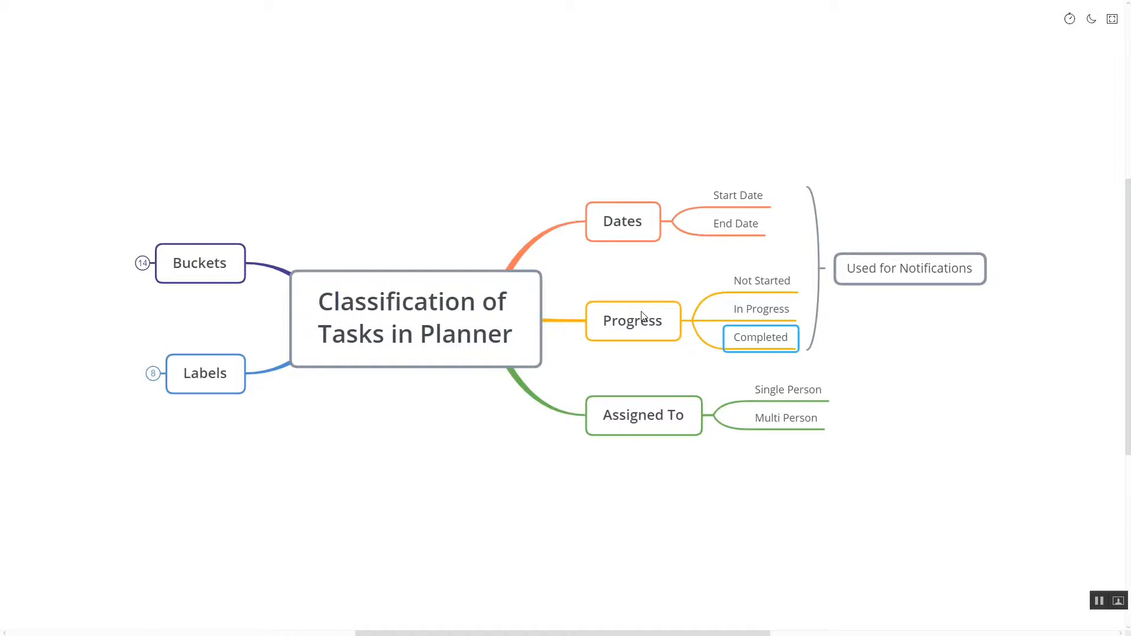
Highlight the Dates branch, its End Date subtopic, and the Assigned To topic
left_click(622, 221)
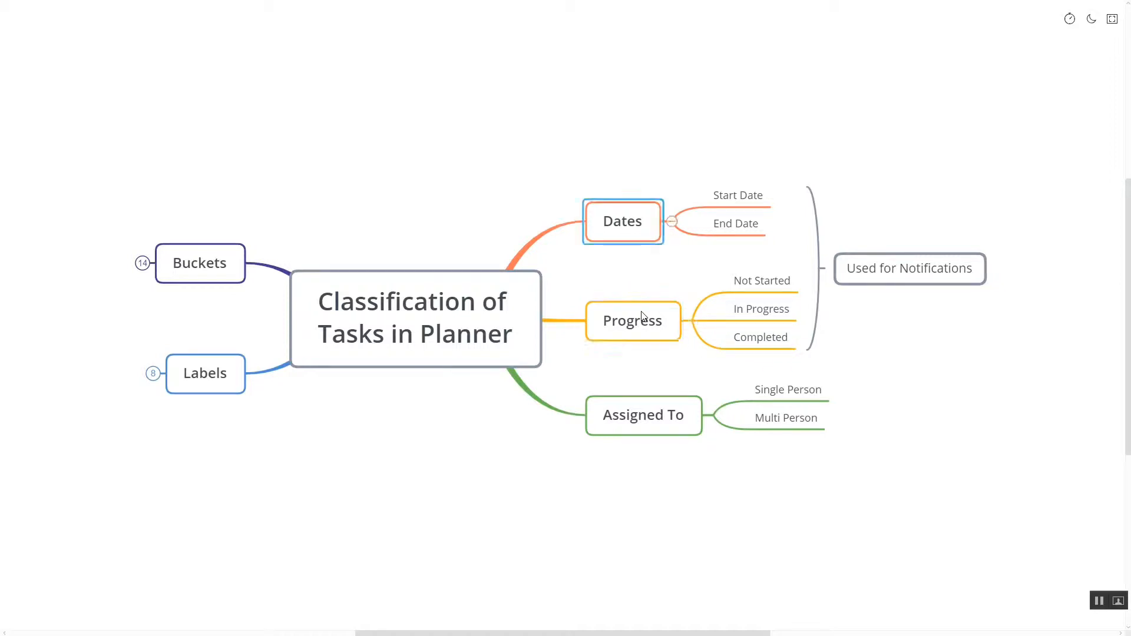
left_click(735, 223)
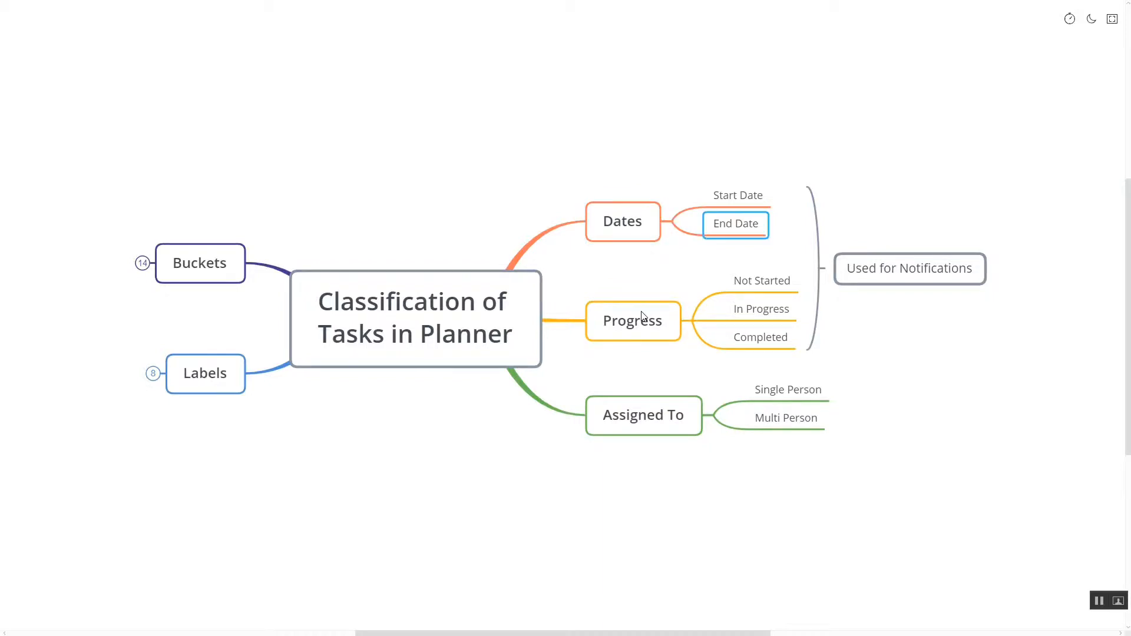
mouse_move(890, 298)
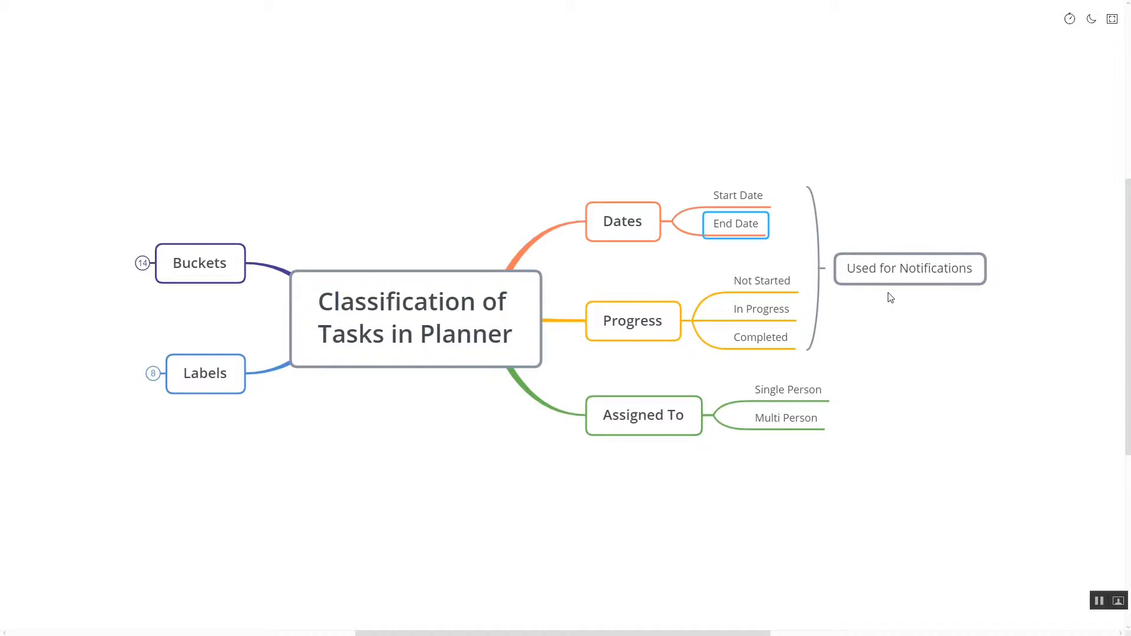
mouse_move(897, 297)
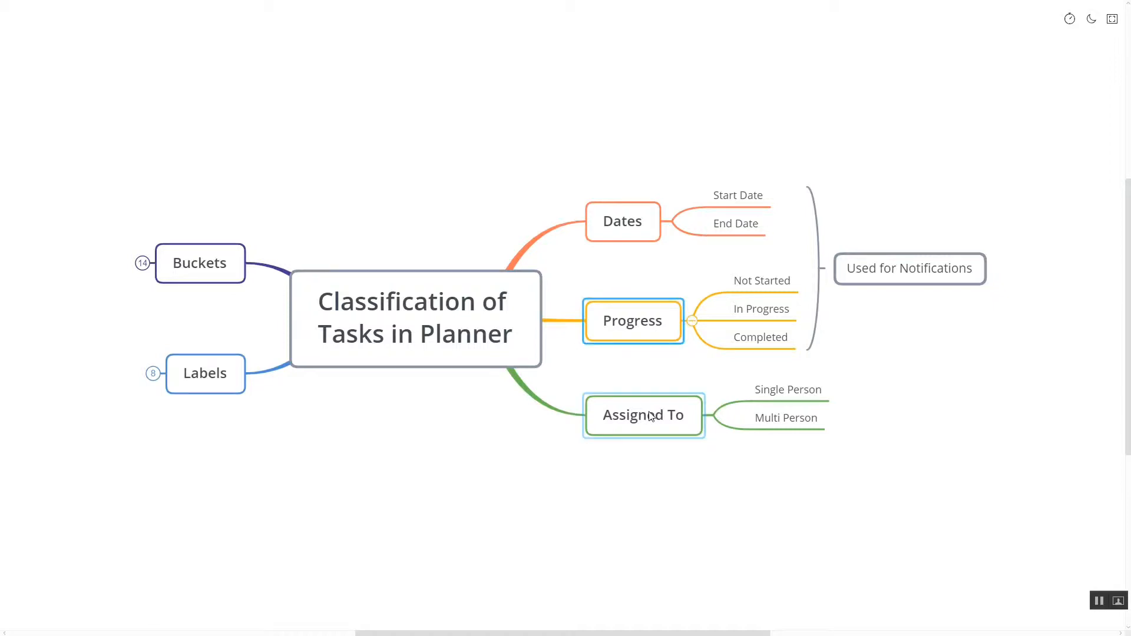
left_click(643, 415)
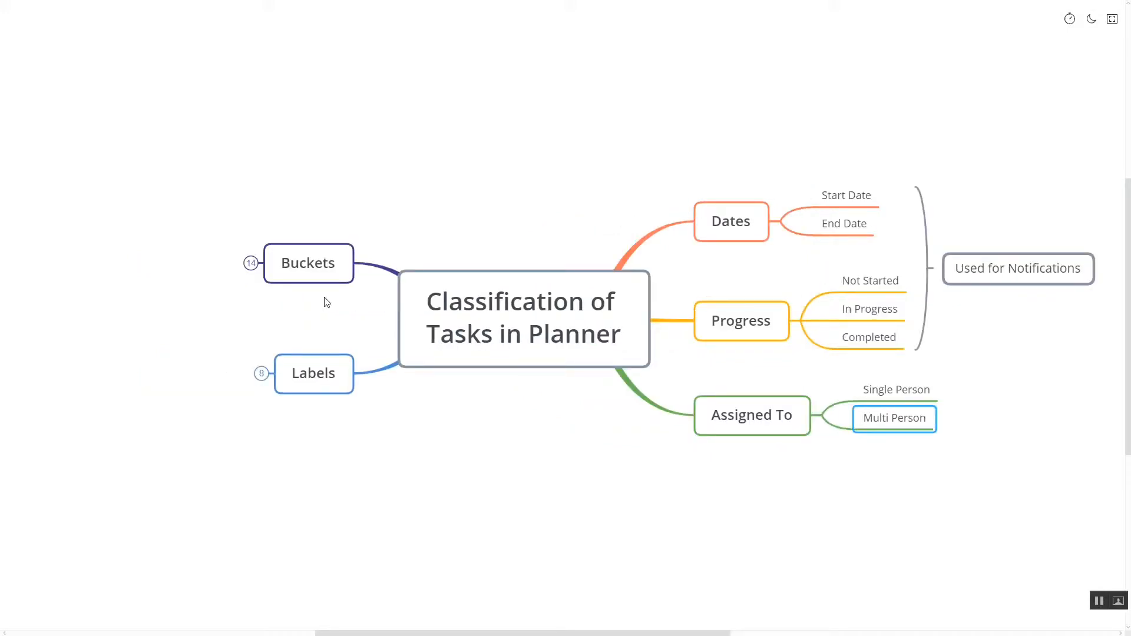
Open the Buckets subtopics and highlight One Dimensional
left_click(309, 263)
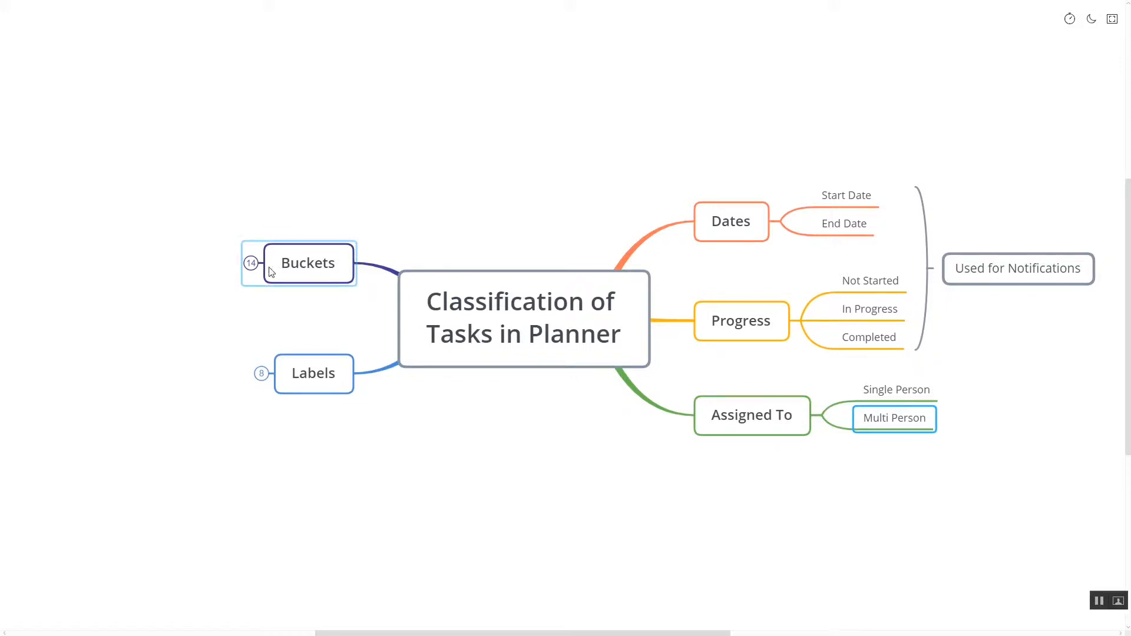
left_click(251, 262)
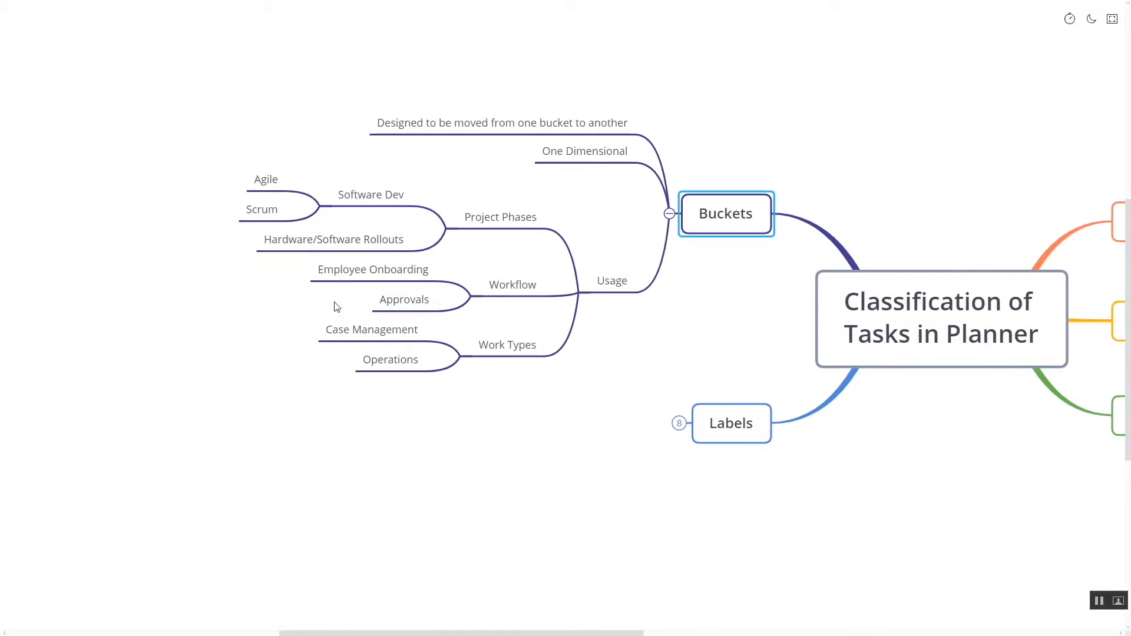
mouse_move(443, 166)
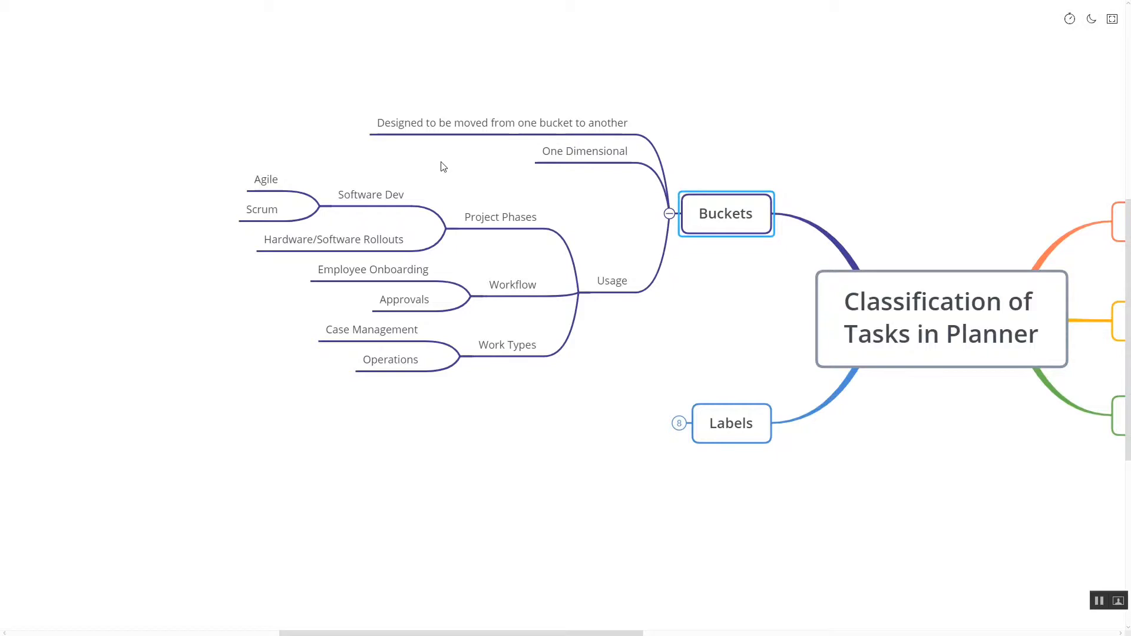
left_click(584, 150)
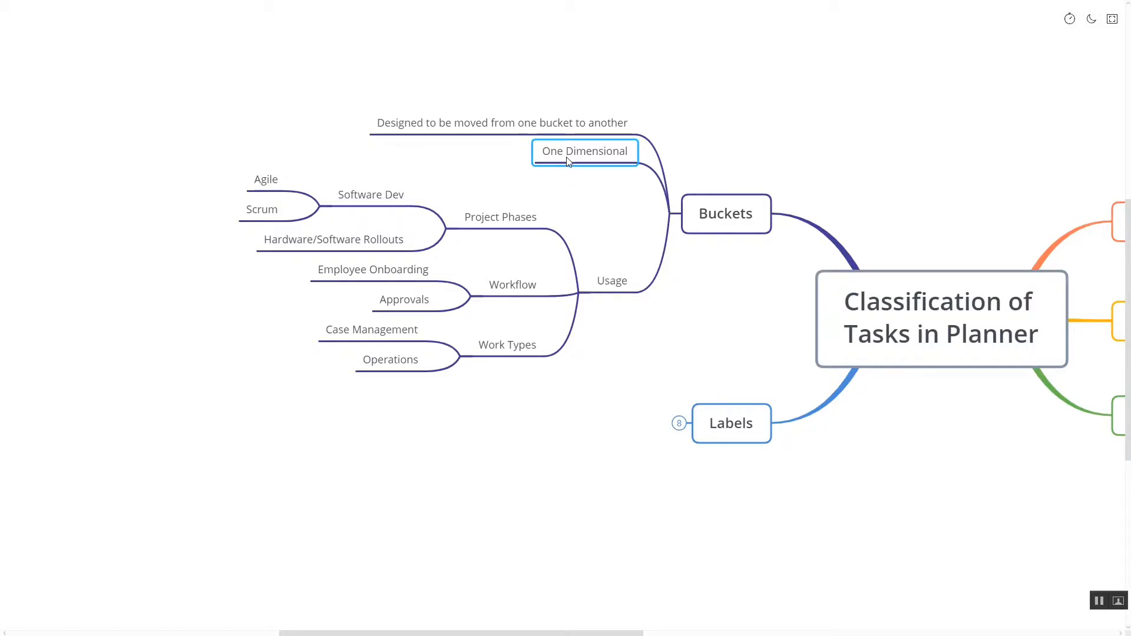
mouse_move(603, 265)
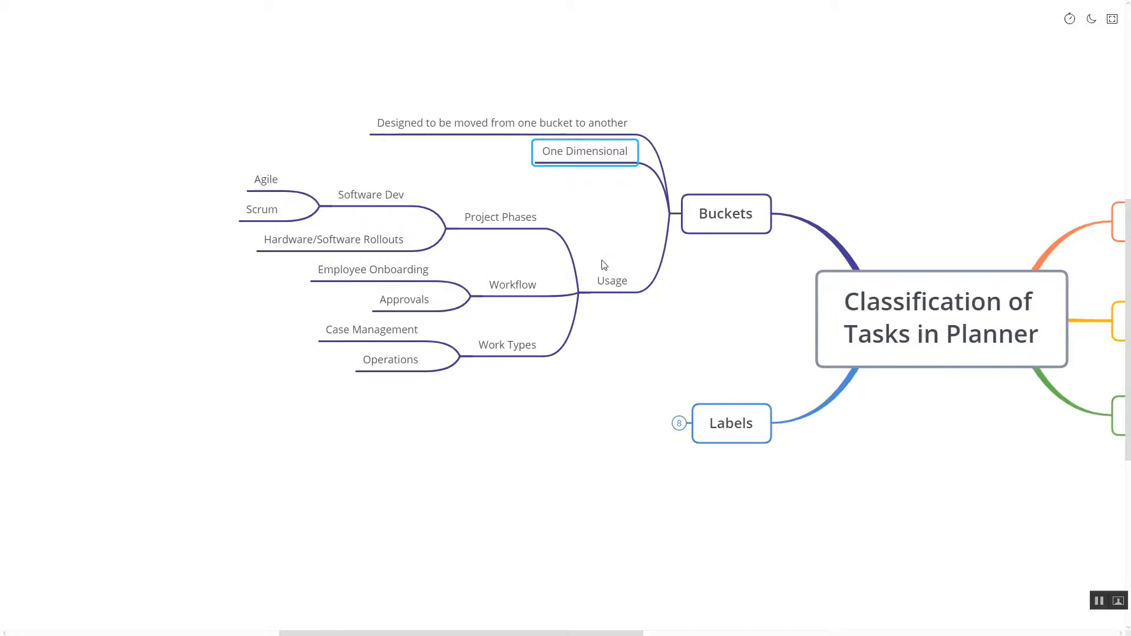
left_click(512, 285)
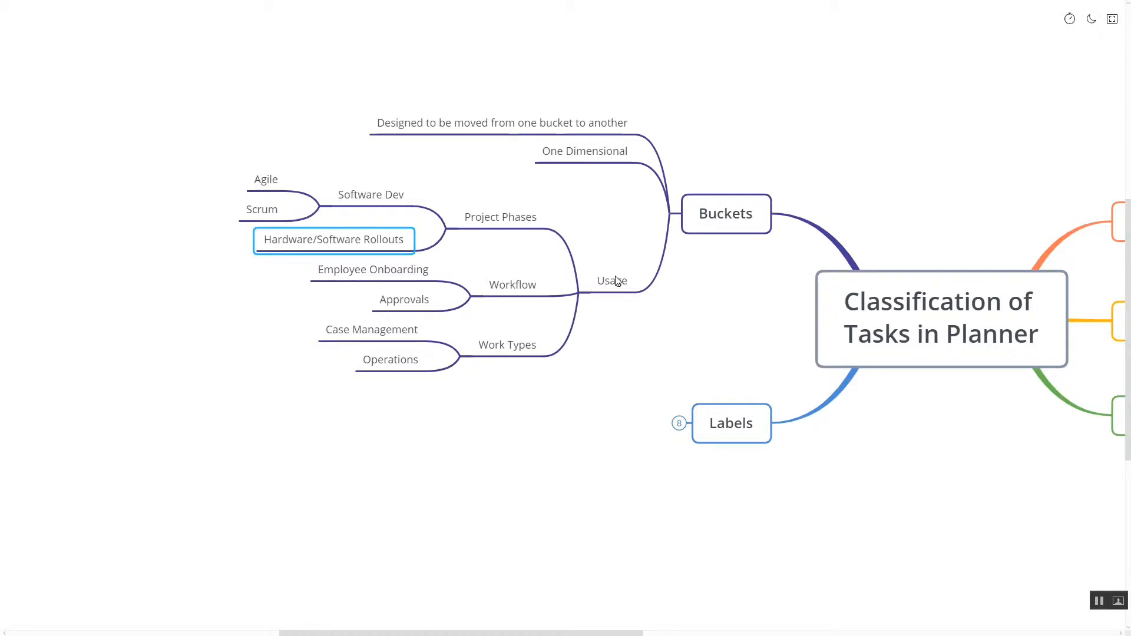
left_click(511, 285)
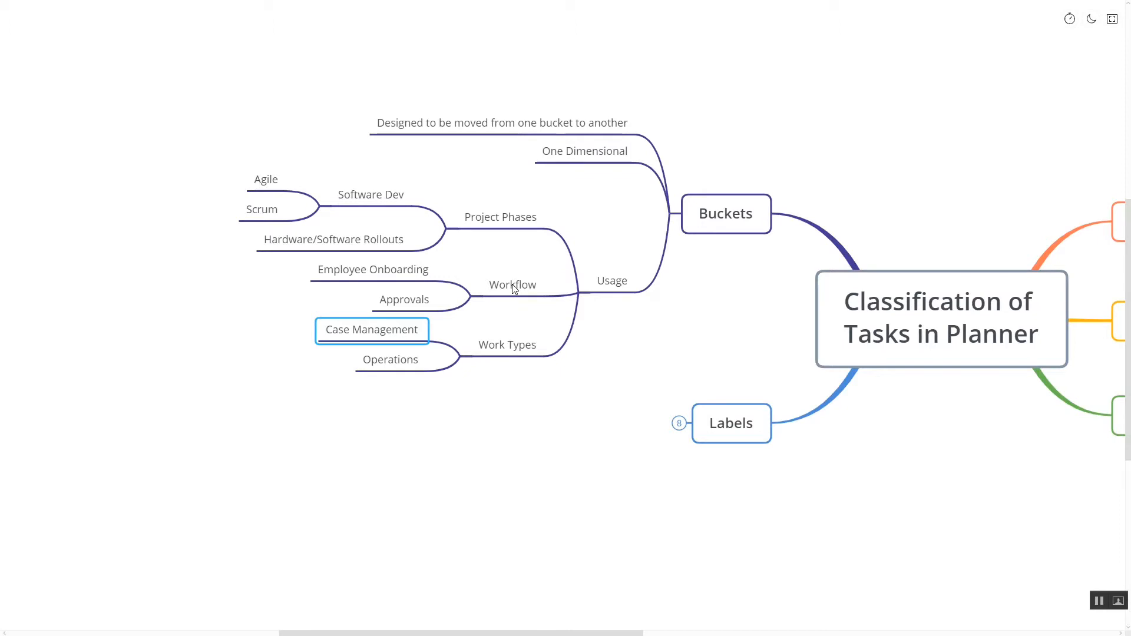
Highlight the Work Types subtopic, then collapse the Buckets branch
left_click(507, 345)
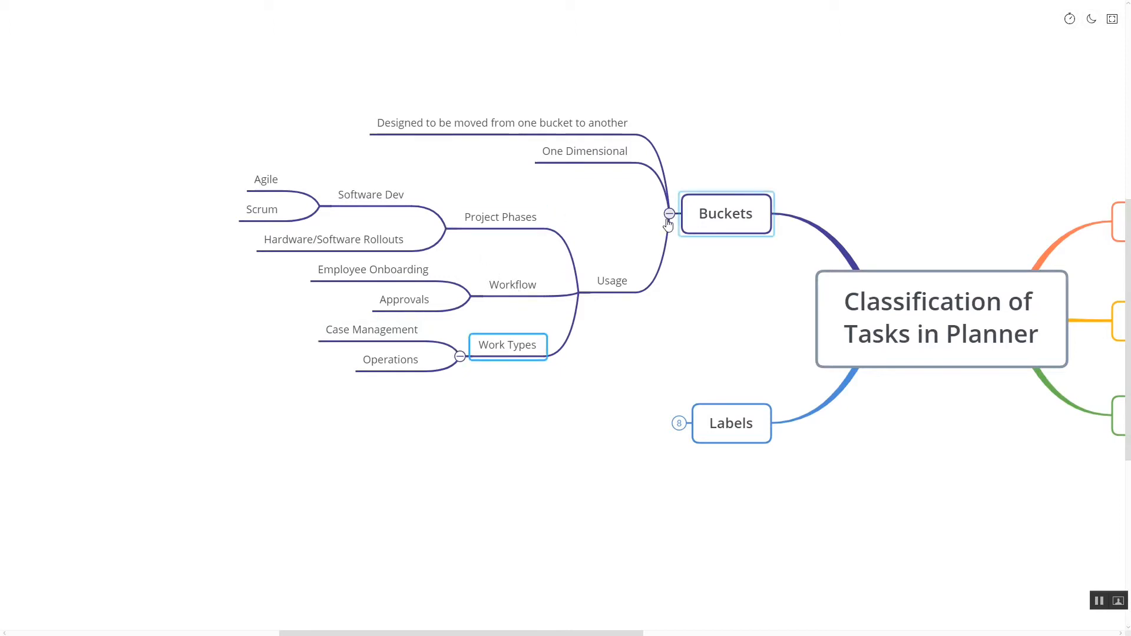
left_click(669, 213)
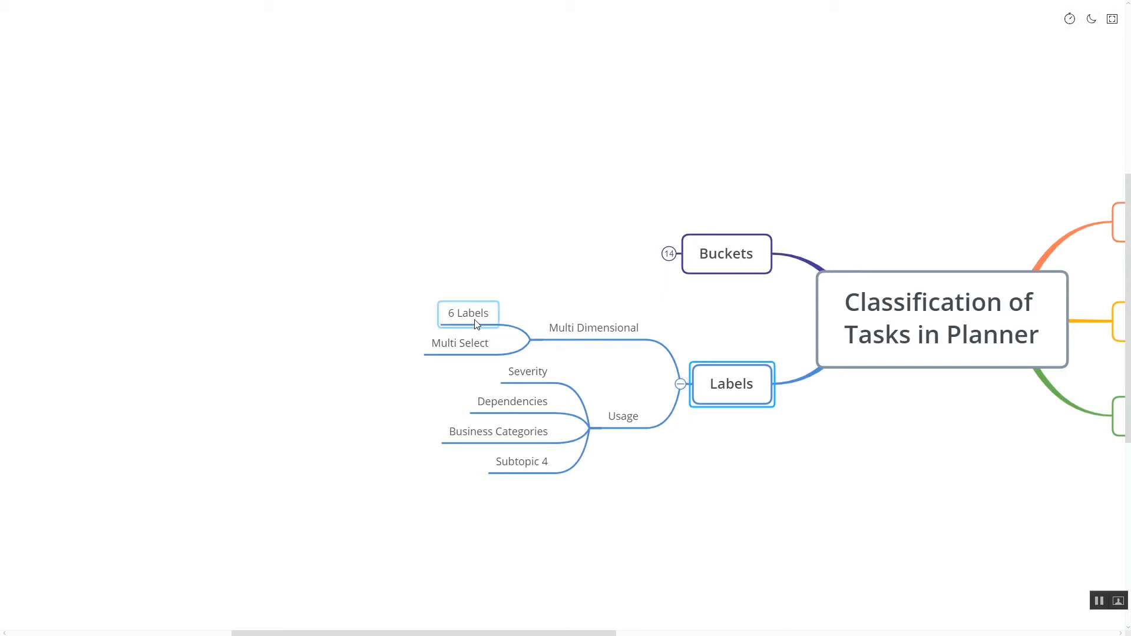
left_click(593, 328)
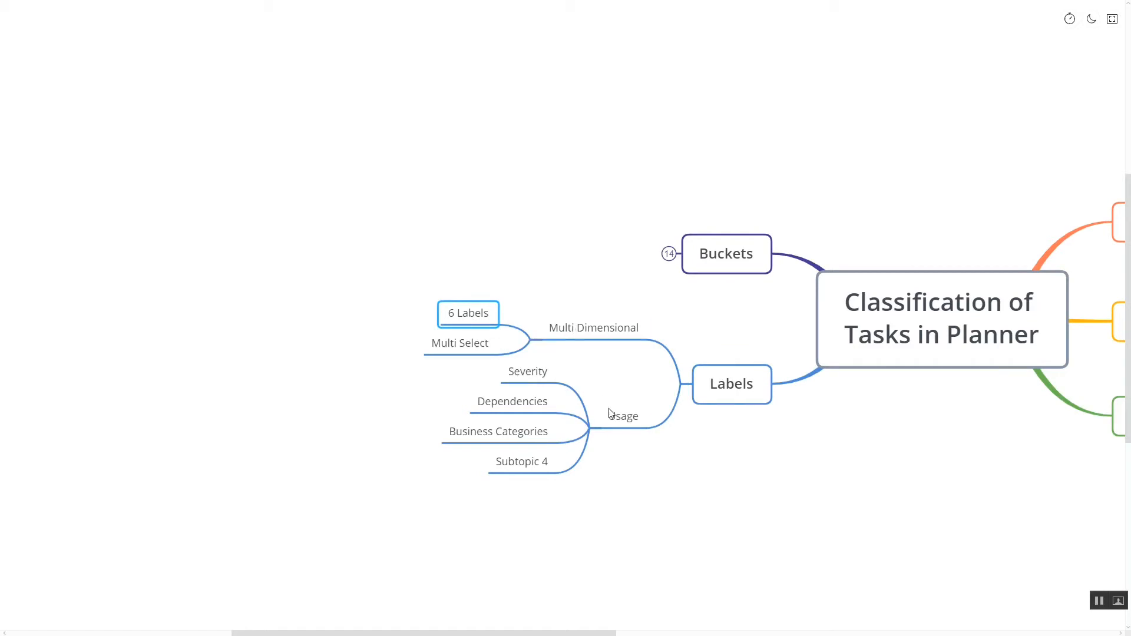
left_click(623, 417)
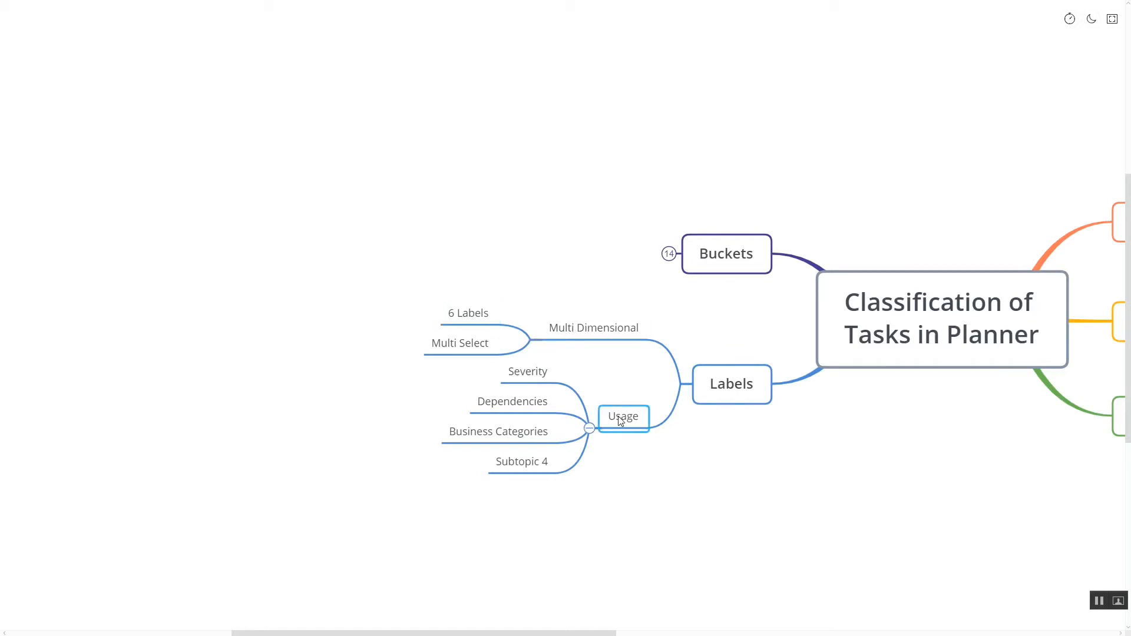